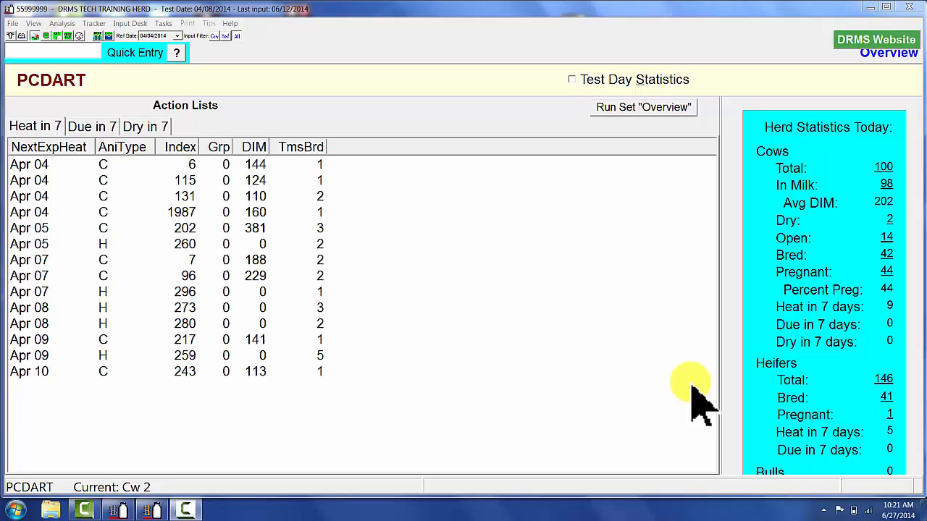
pyautogui.moveTo(131, 116)
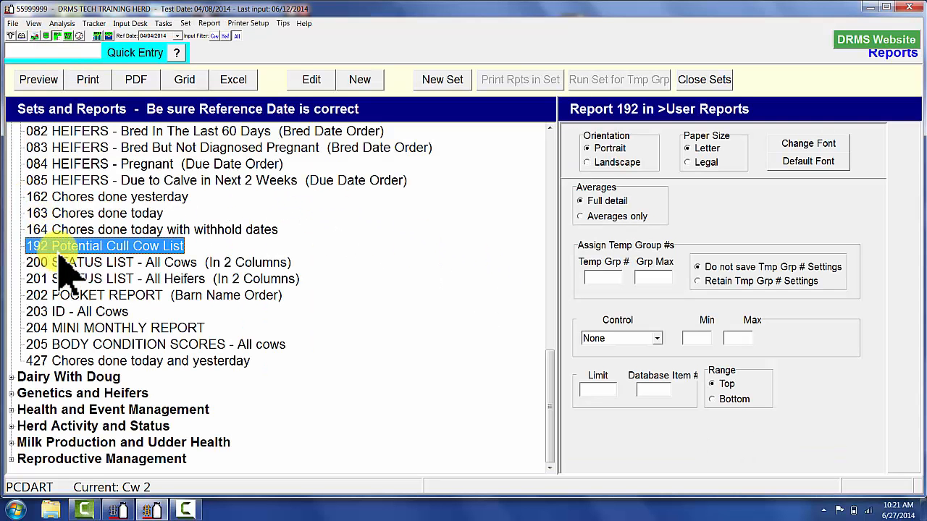
pyautogui.moveTo(102, 268)
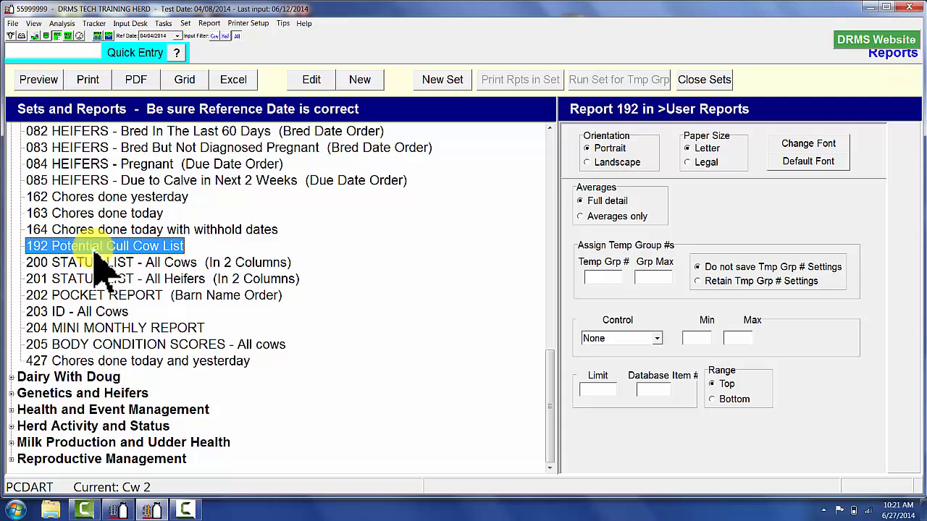
pyautogui.moveTo(108, 271)
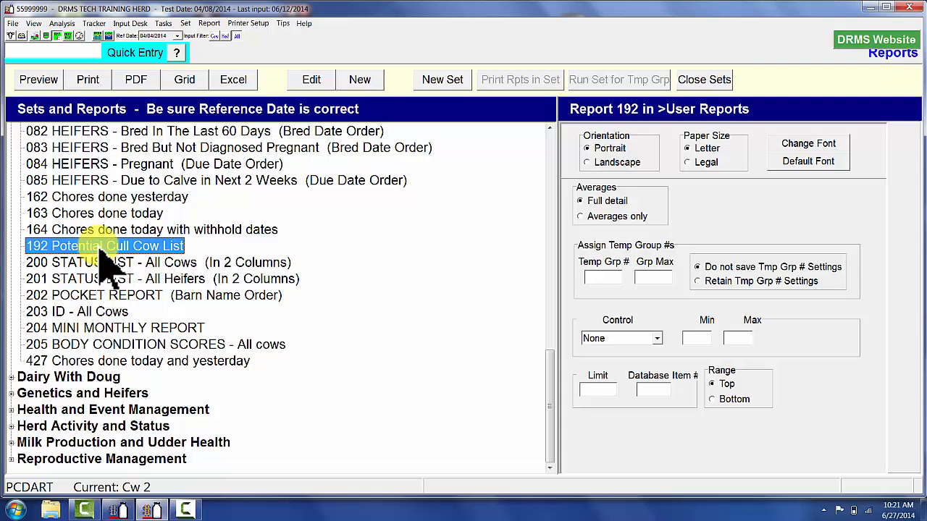
pyautogui.moveTo(239, 54)
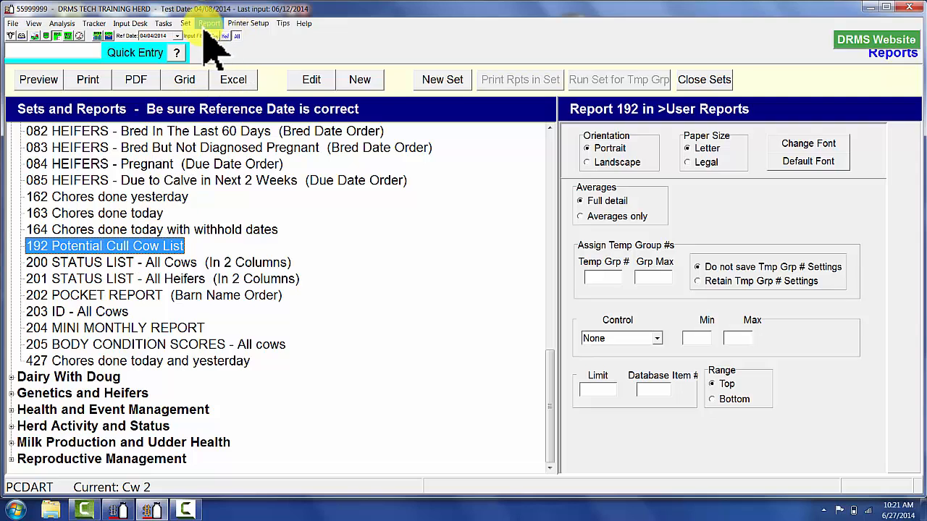
# Step: Choose Report > Export Report for report 192 Potential Cull Cow List
pyautogui.click(209, 23)
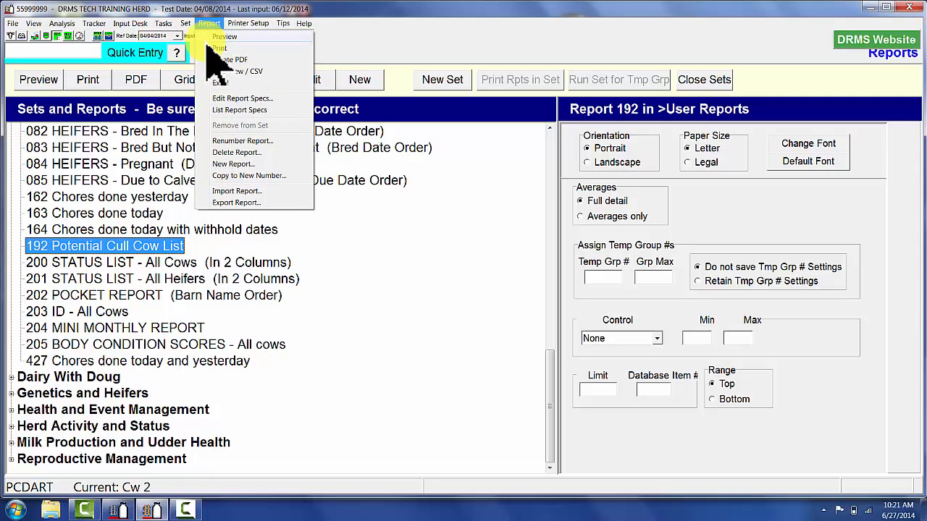
pyautogui.moveTo(232, 218)
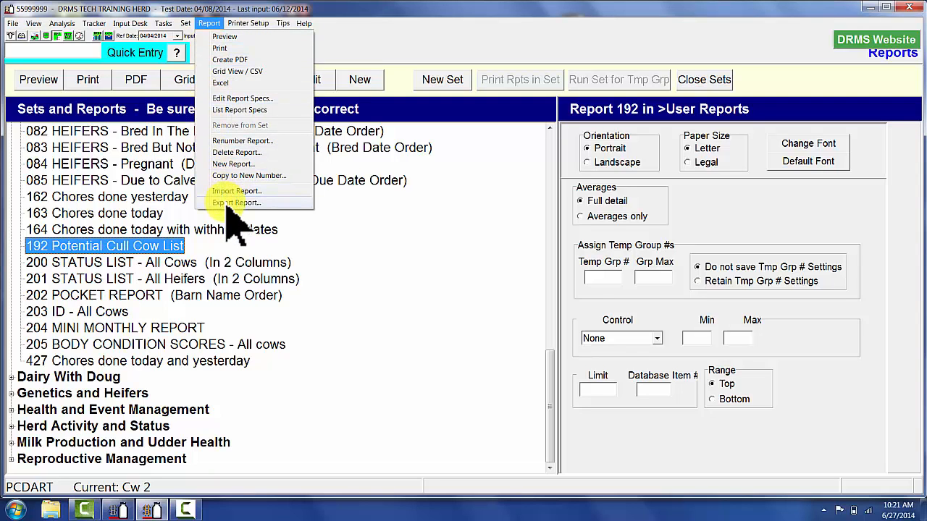
pyautogui.click(235, 202)
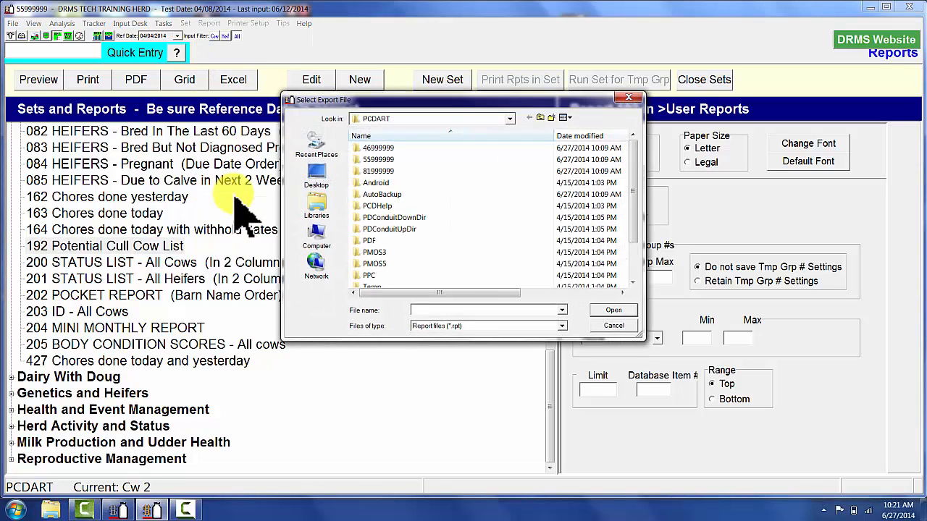
# Step: Create a new export file named cowpotential on the Desktop
pyautogui.click(510, 118)
pyautogui.write('cowpotential')
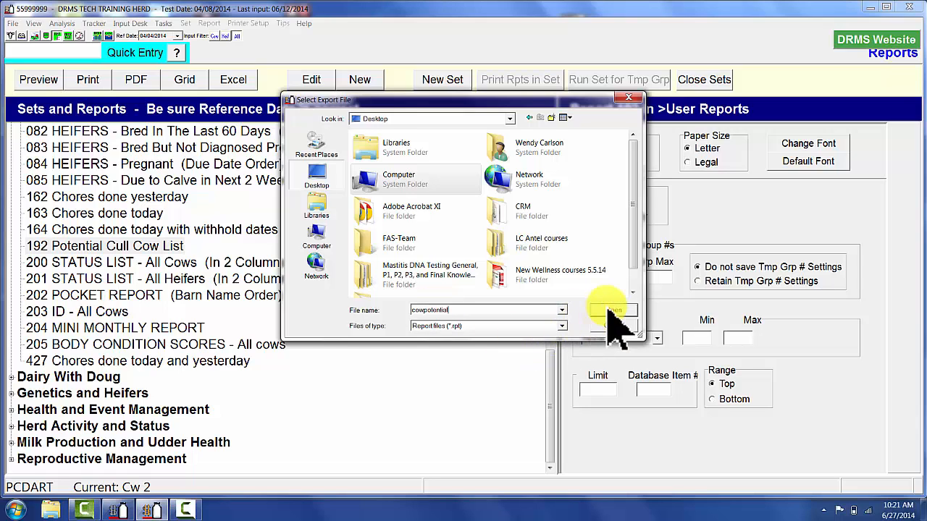
pyautogui.click(613, 310)
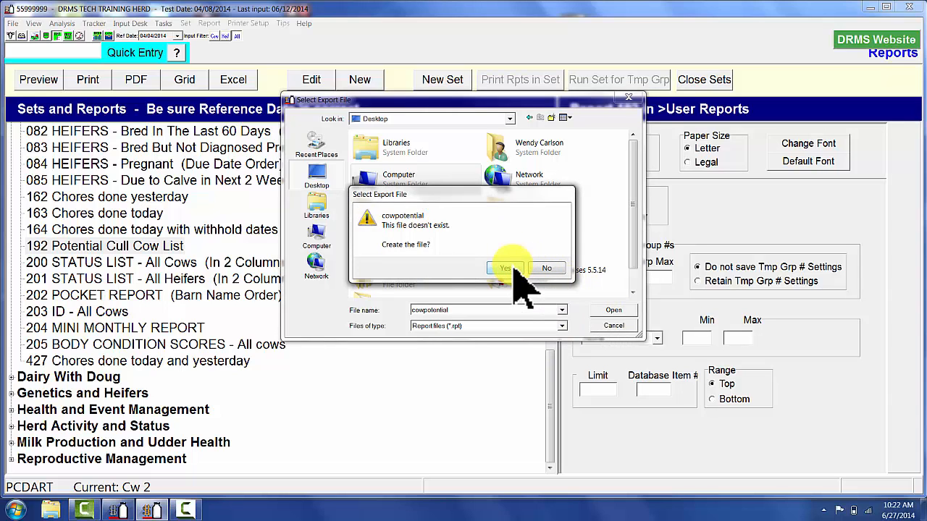
pyautogui.click(504, 269)
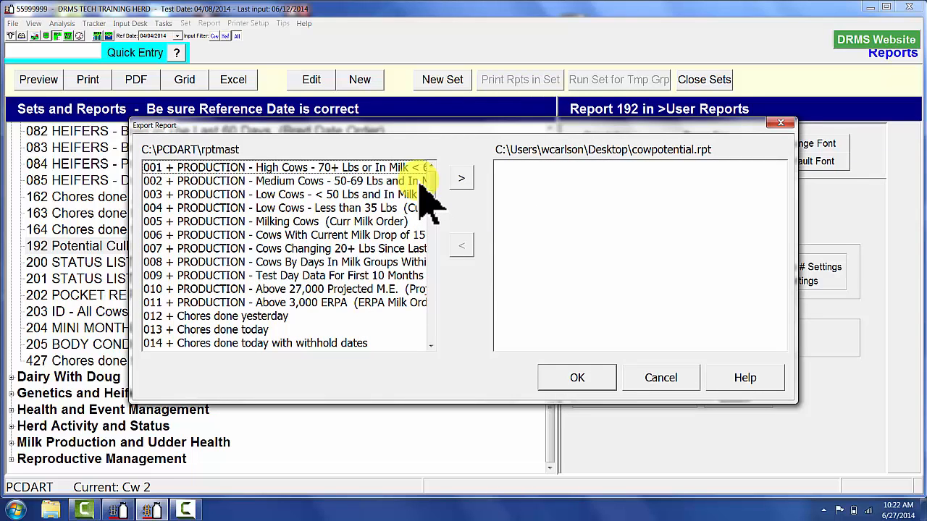
# Step: Add report 192 Potential Cull Cow List to the export file and confirm the notice
pyautogui.scroll(-3)
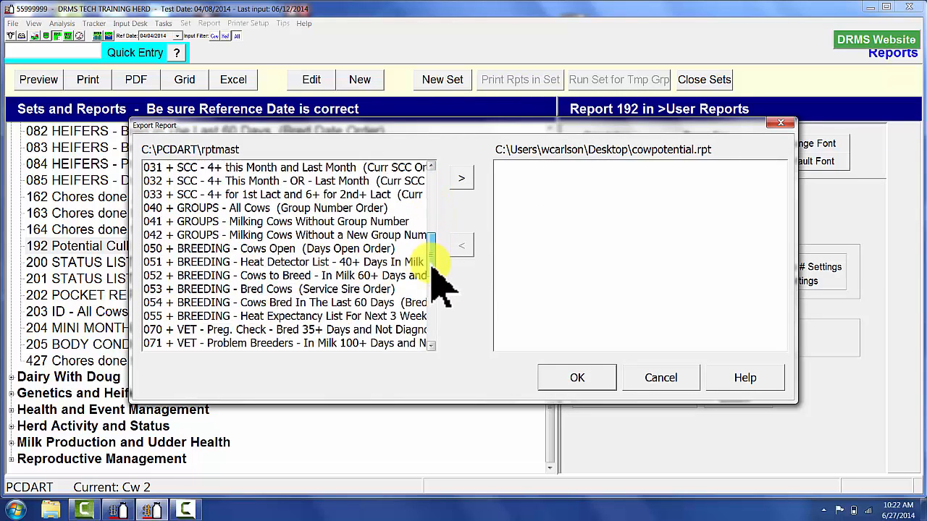
pyautogui.scroll(-3)
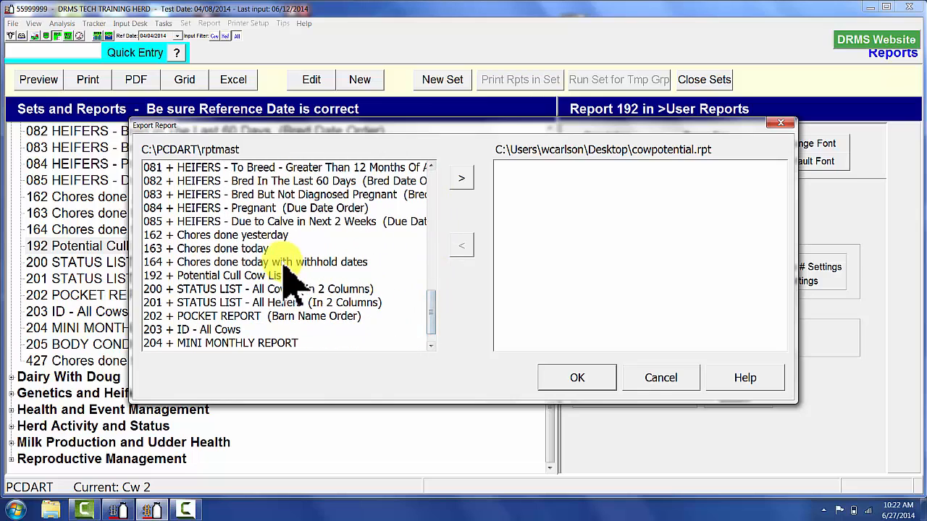
pyautogui.click(461, 178)
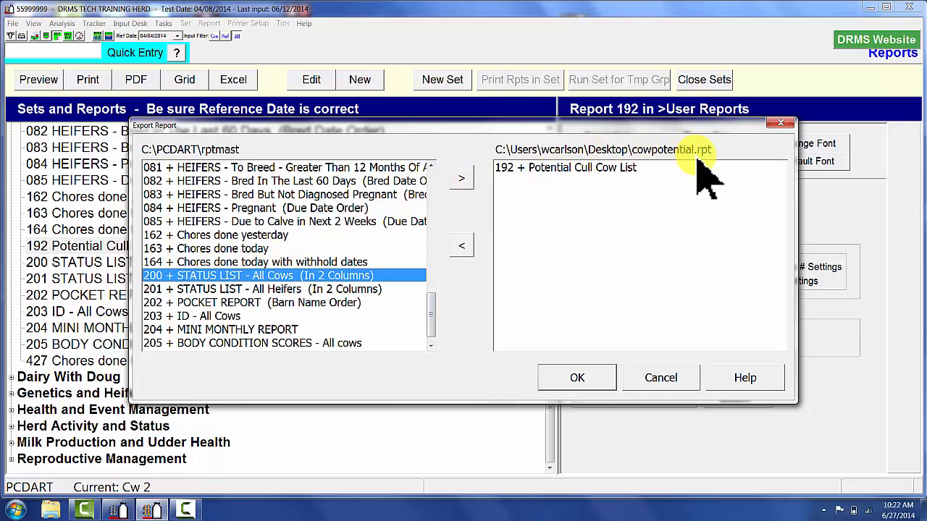
pyautogui.click(577, 377)
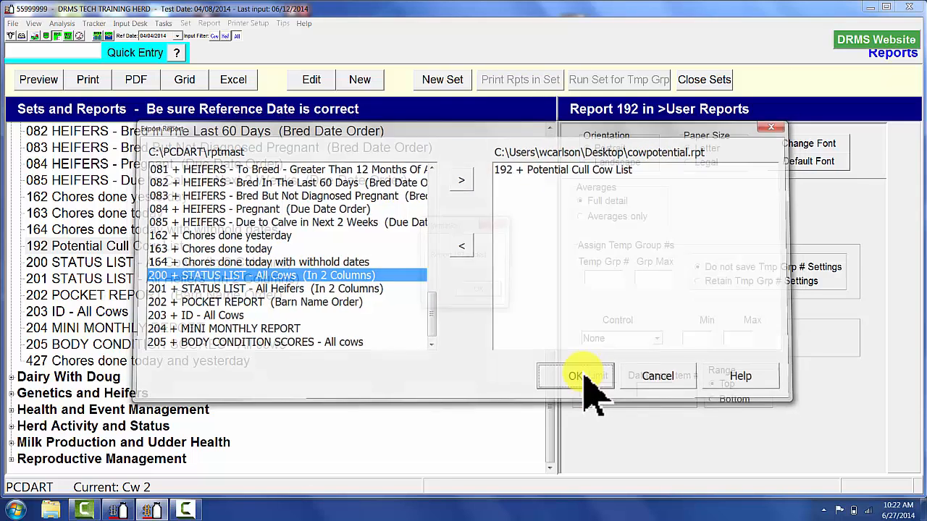
pyautogui.click(576, 375)
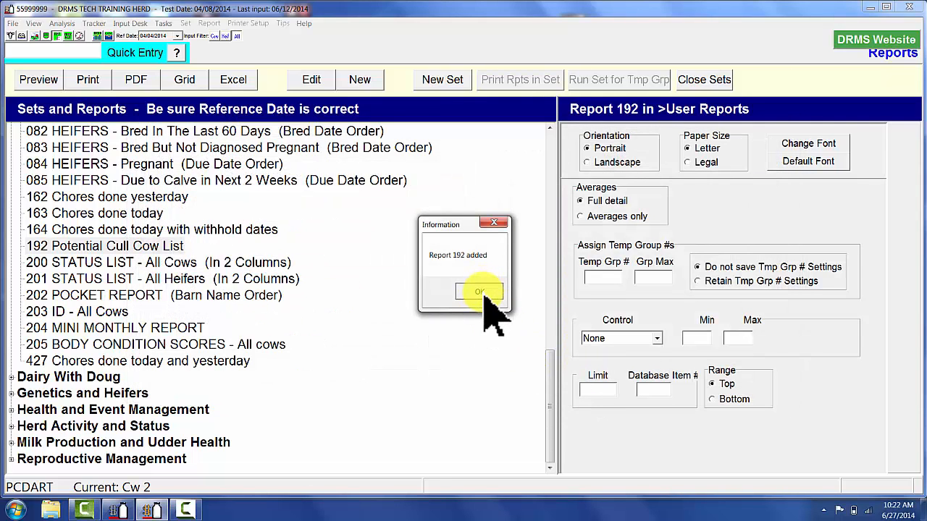
pyautogui.click(479, 291)
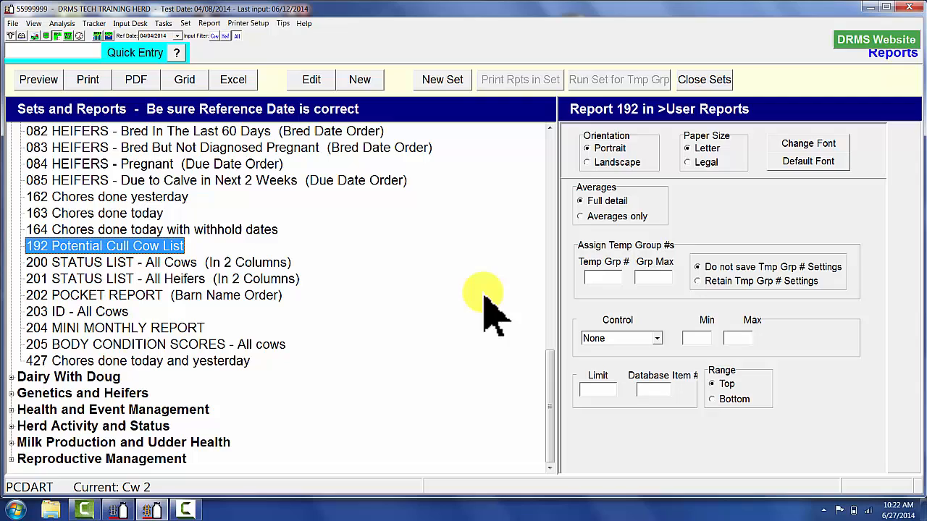
pyautogui.moveTo(387, 246)
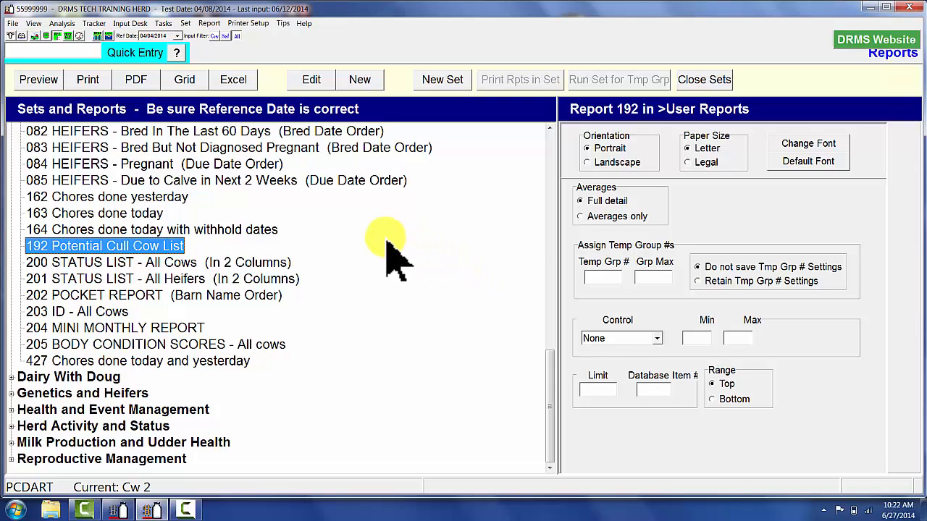
pyautogui.moveTo(373, 243)
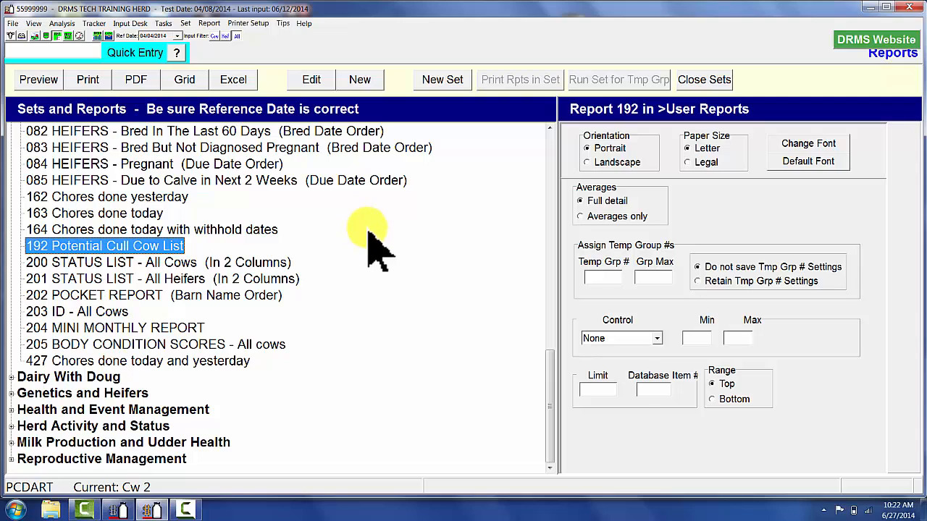
pyautogui.moveTo(438, 300)
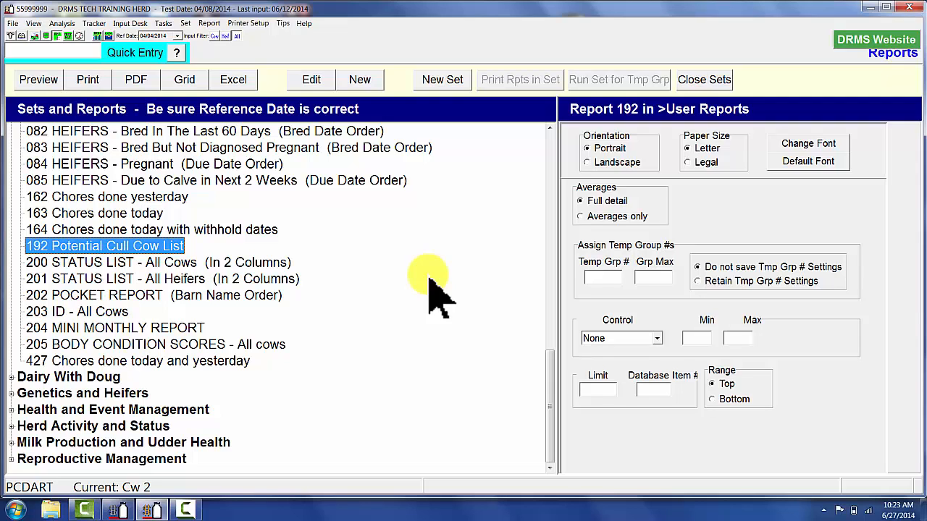
pyautogui.moveTo(326, 239)
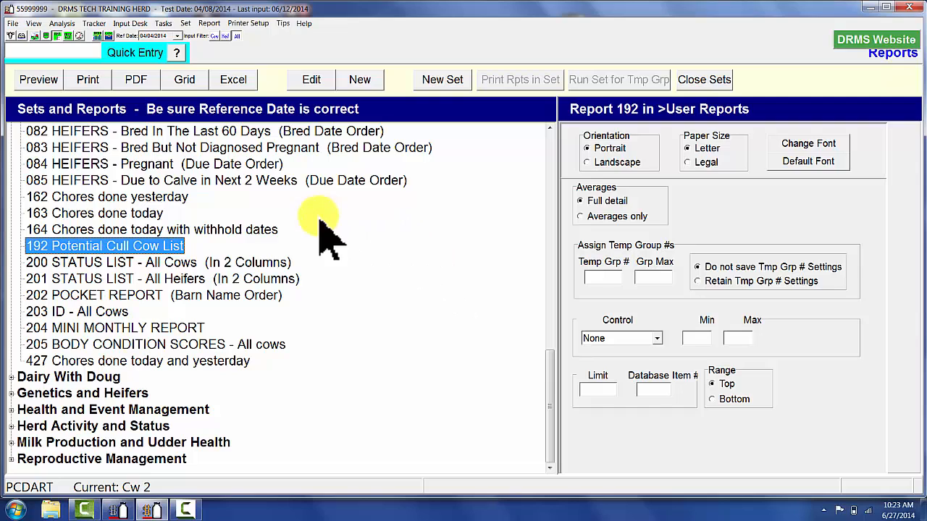
pyautogui.moveTo(181, 195)
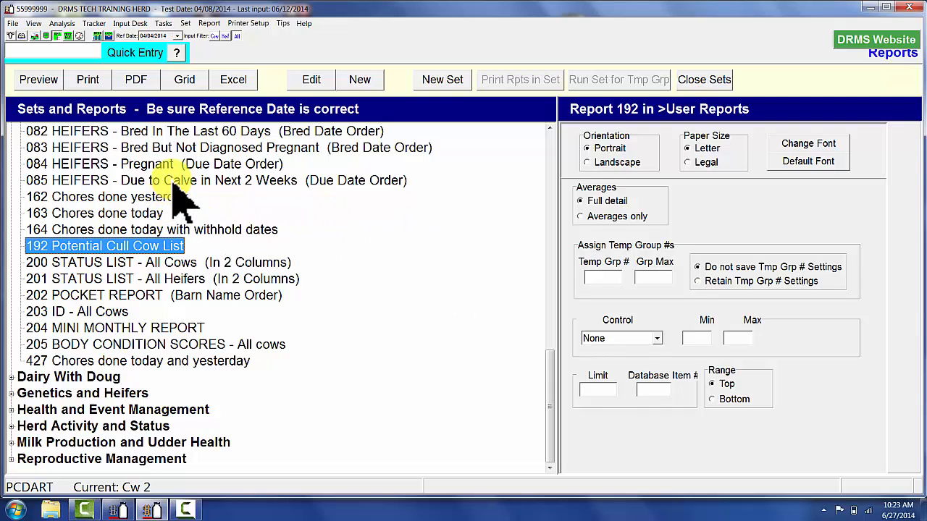
# Step: From a selected User Report, import cowpotential.rpt from the Desktop
pyautogui.click(216, 181)
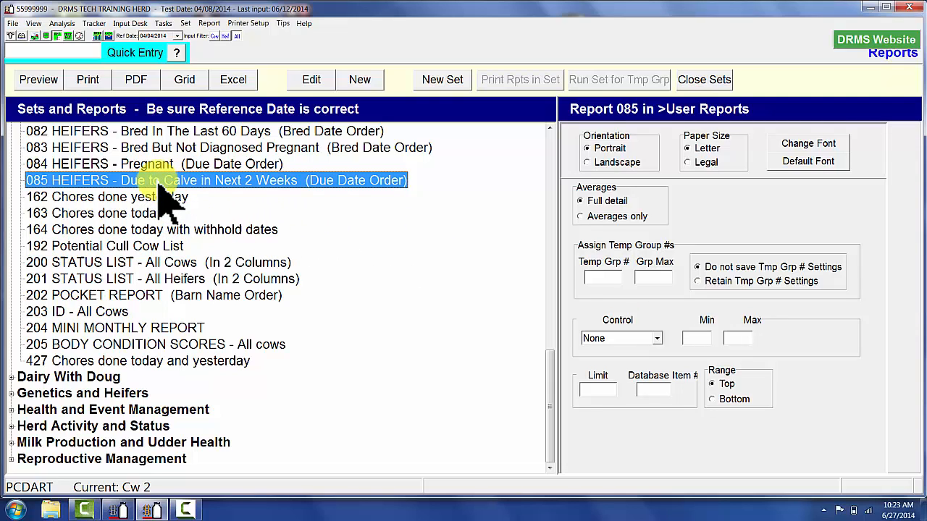
pyautogui.moveTo(235, 177)
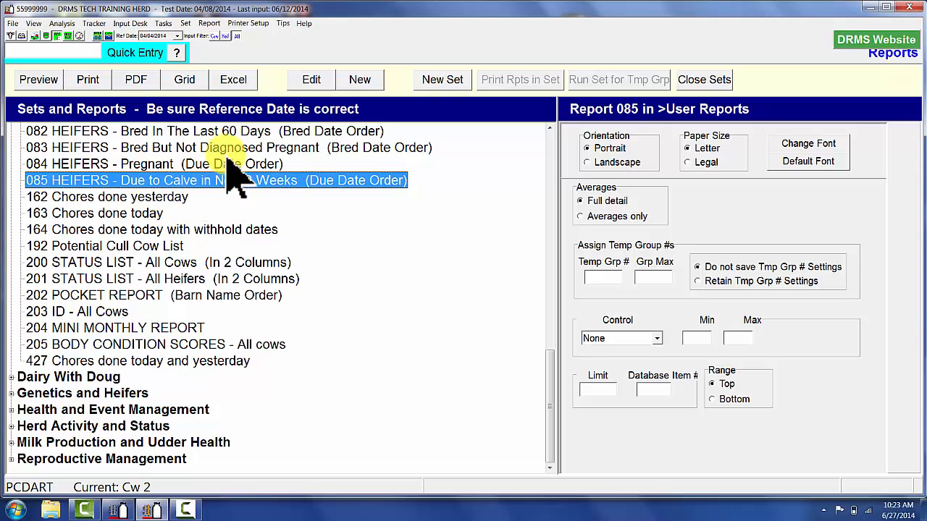
pyautogui.click(209, 22)
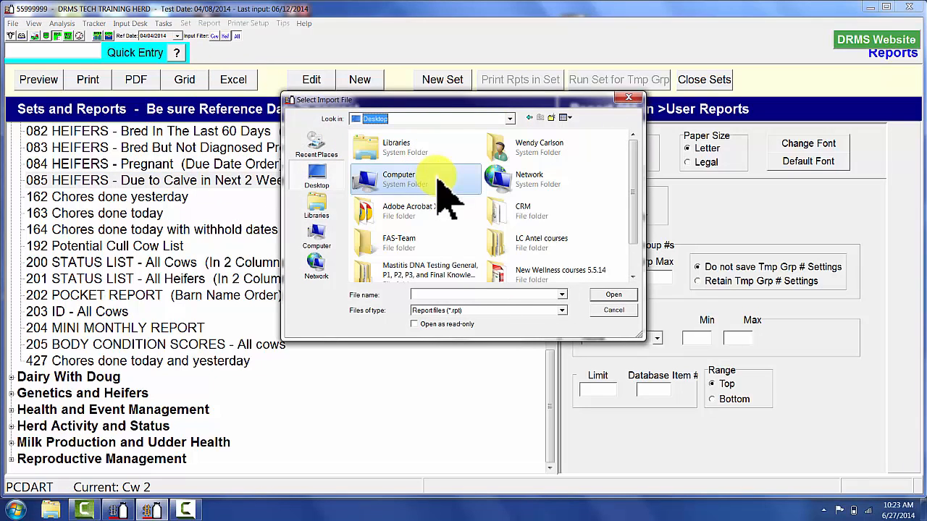
pyautogui.moveTo(471, 250)
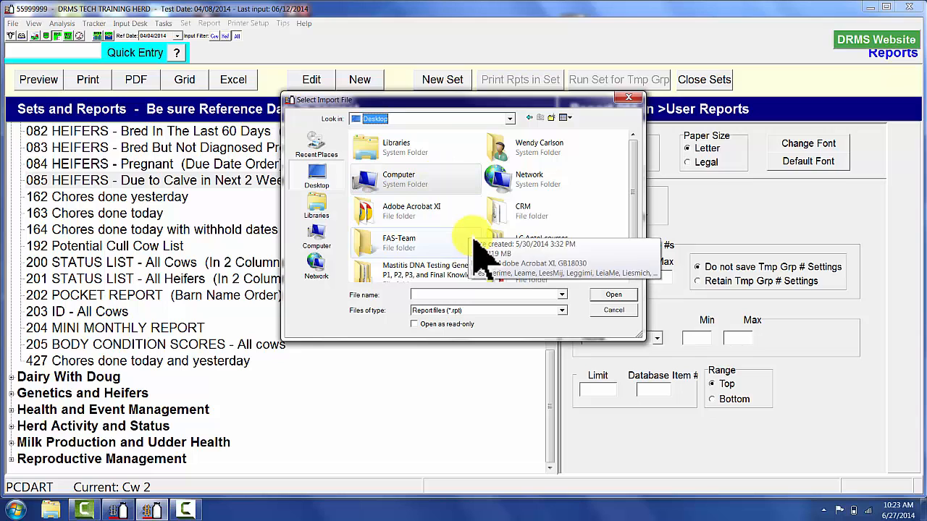
pyautogui.scroll(-3)
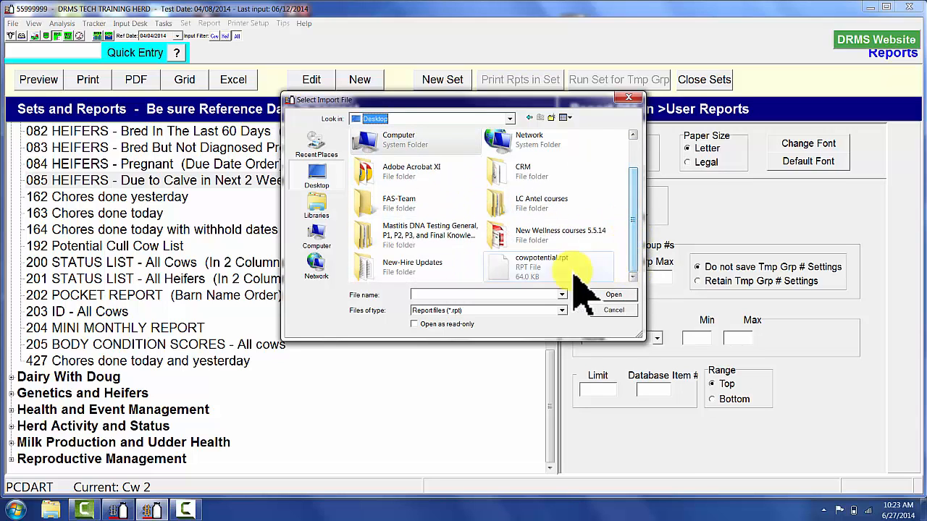
pyautogui.click(613, 294)
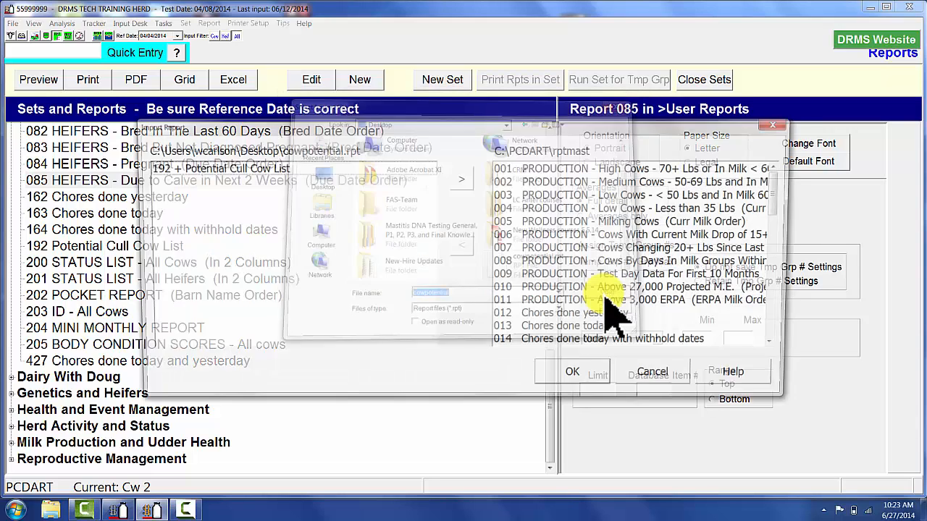
# Step: Import 192 Potential Cull Cow List, accepting new report number 15
pyautogui.click(572, 372)
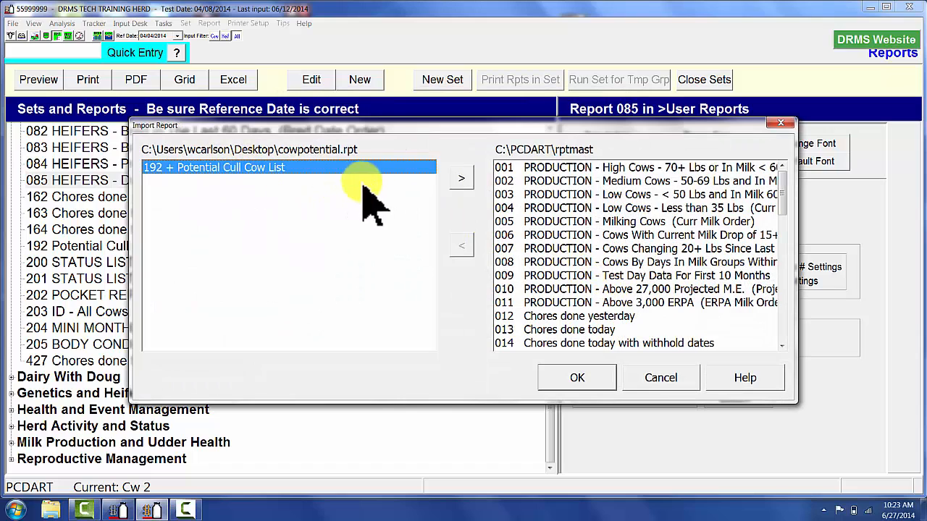
pyautogui.moveTo(461, 177)
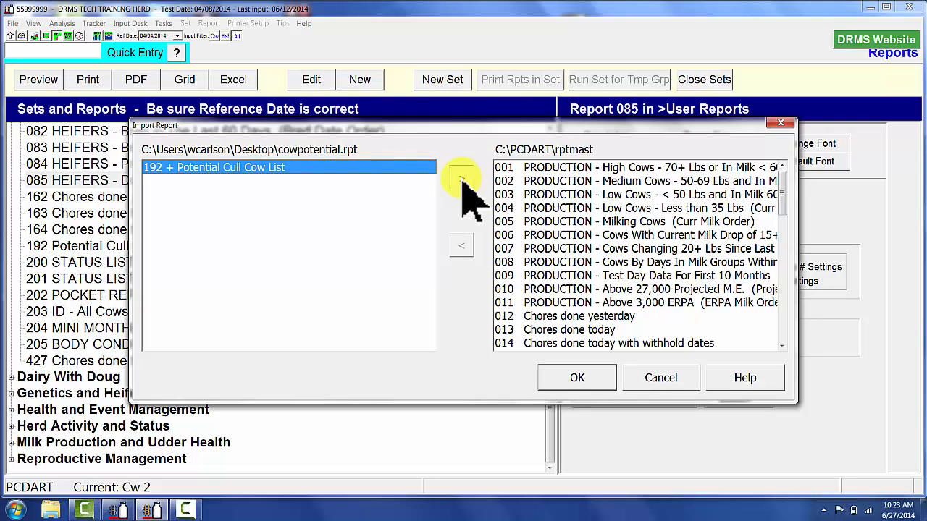
pyautogui.click(461, 178)
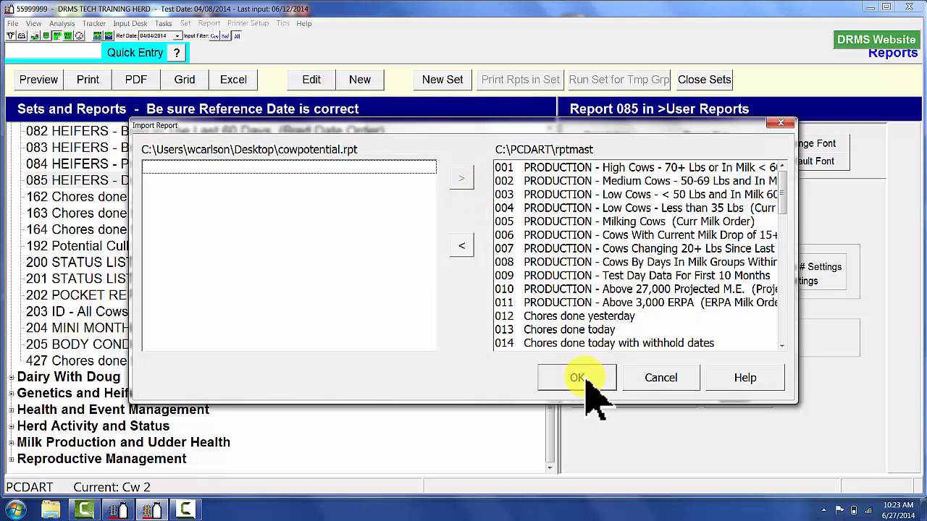
pyautogui.click(577, 377)
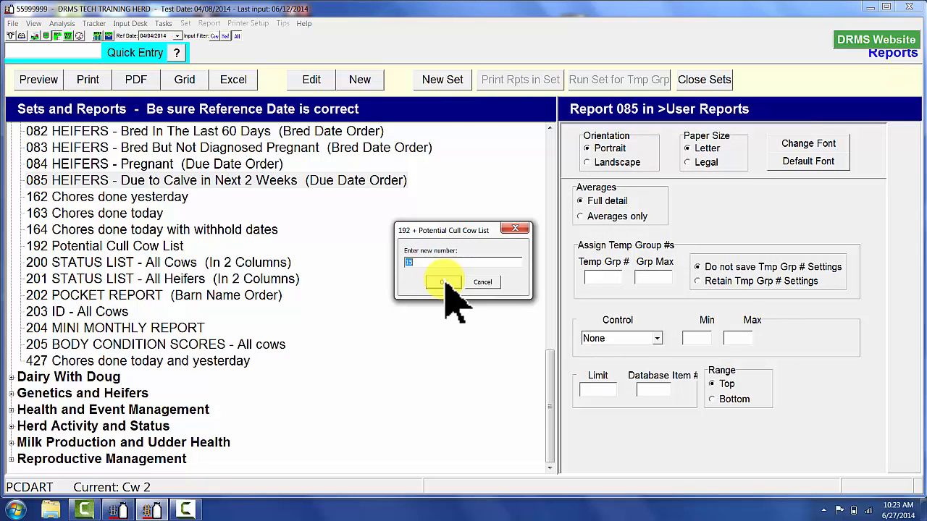
pyautogui.moveTo(446, 239)
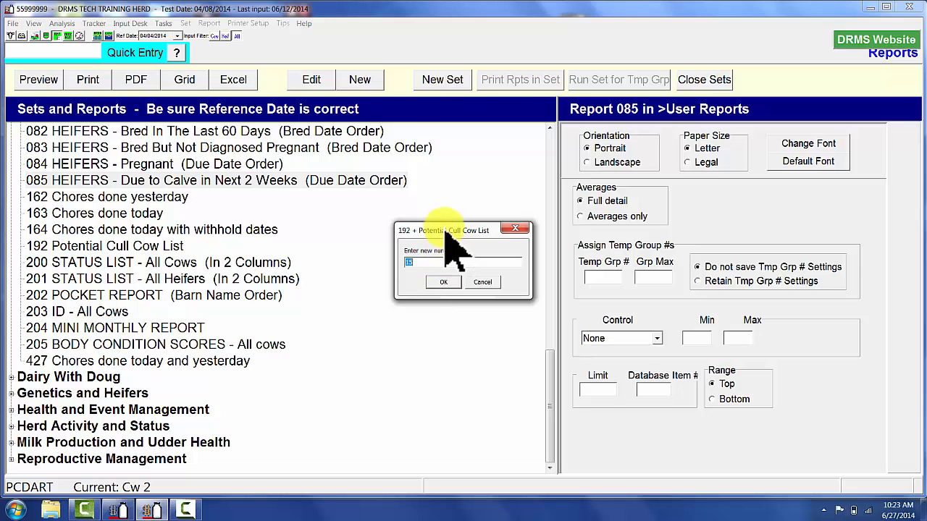
pyautogui.click(444, 281)
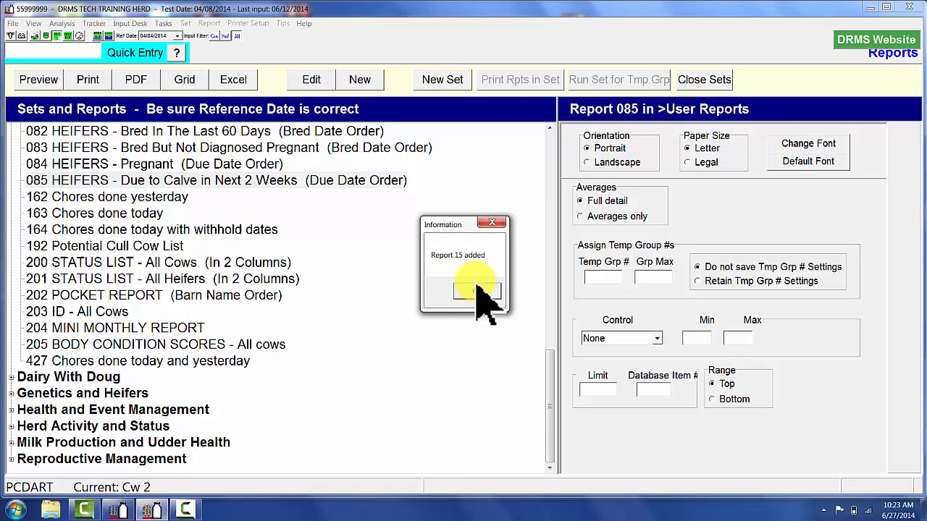
pyautogui.click(474, 290)
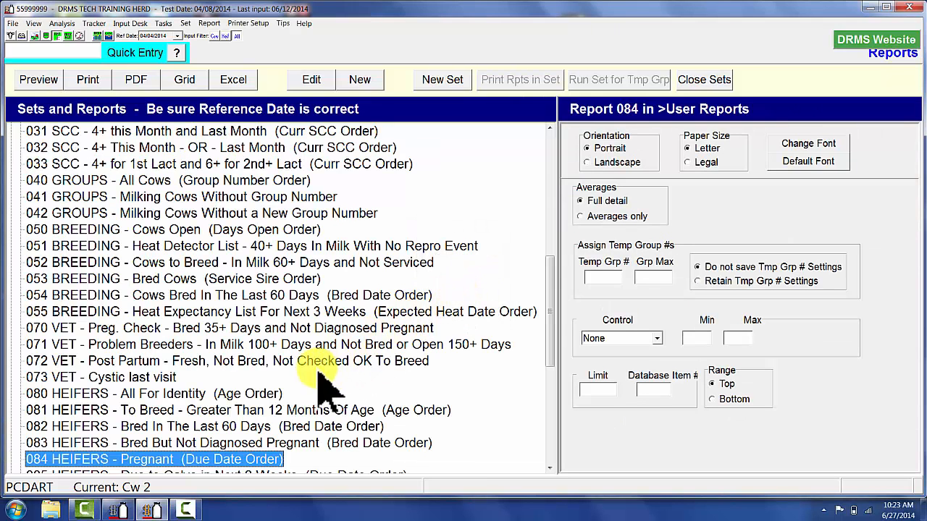
# Step: Scroll to the top of User Reports to show 015 Potential Cull Cow List
pyautogui.scroll(3)
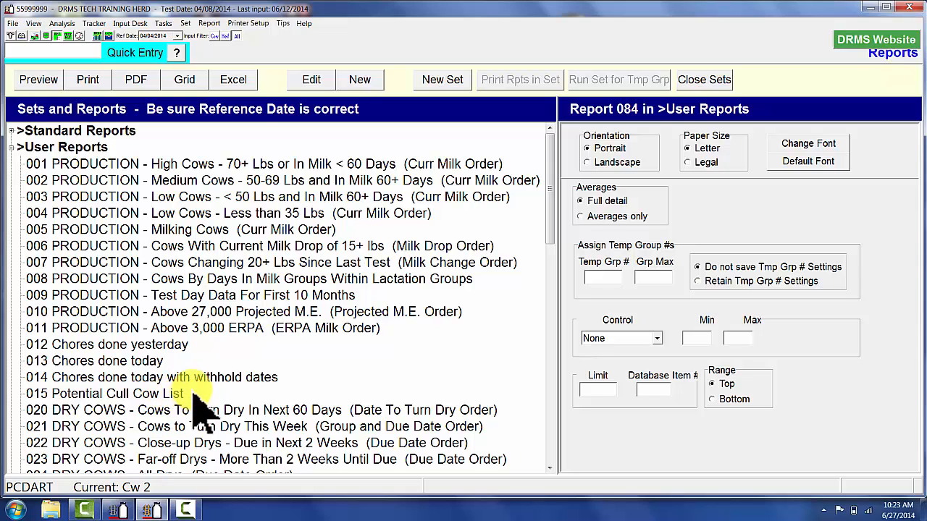
pyautogui.moveTo(271, 383)
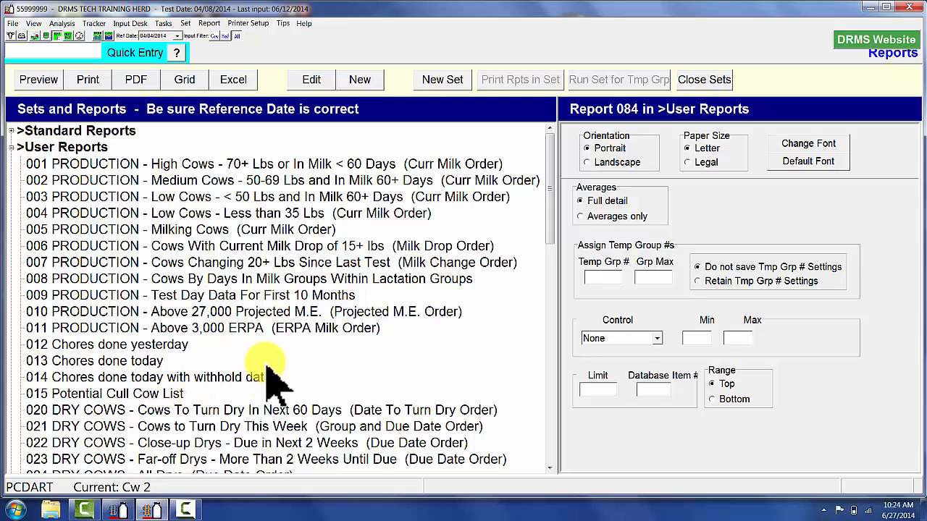